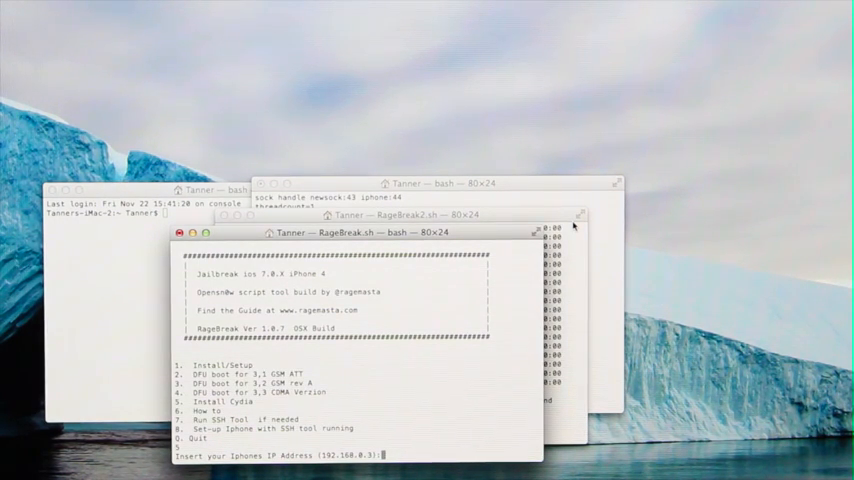
Step: Enter the iPhone's IP address (starting 10...) at the RageBreak prompt so SSH begins connecting
type("10.0.1.27")
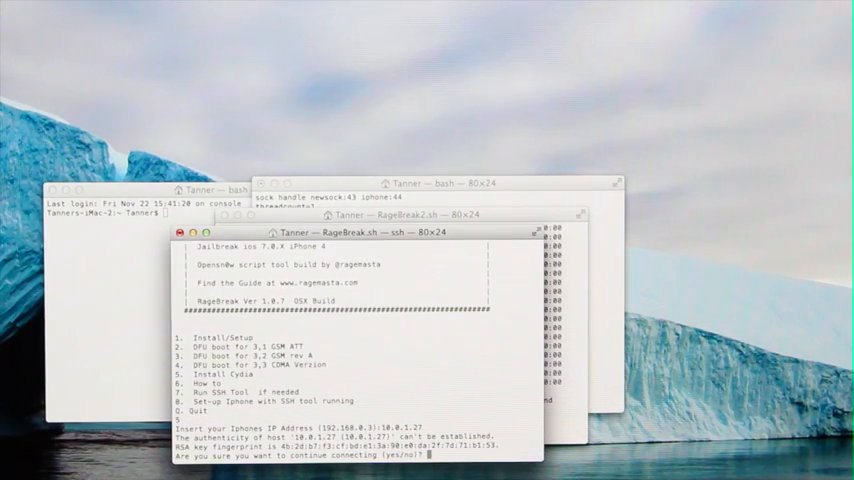
type("ye")
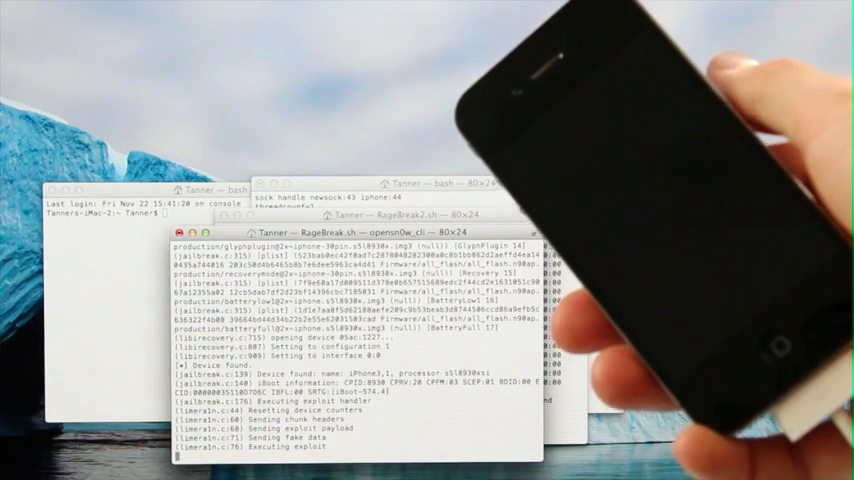
scroll("down", 3)
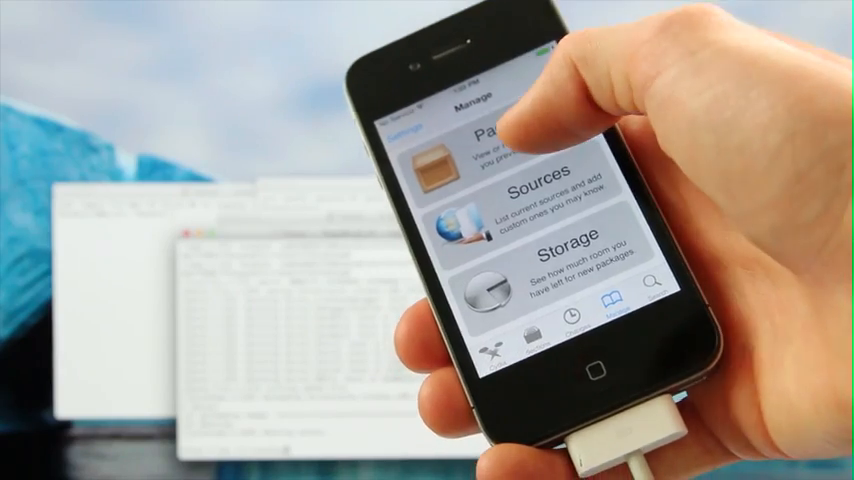
Step: Show Cydia's Installed packages list with FakeCarrier, iFile, LowPowerBanner, Mobile Substrate and MyWi
left_click(530, 144)
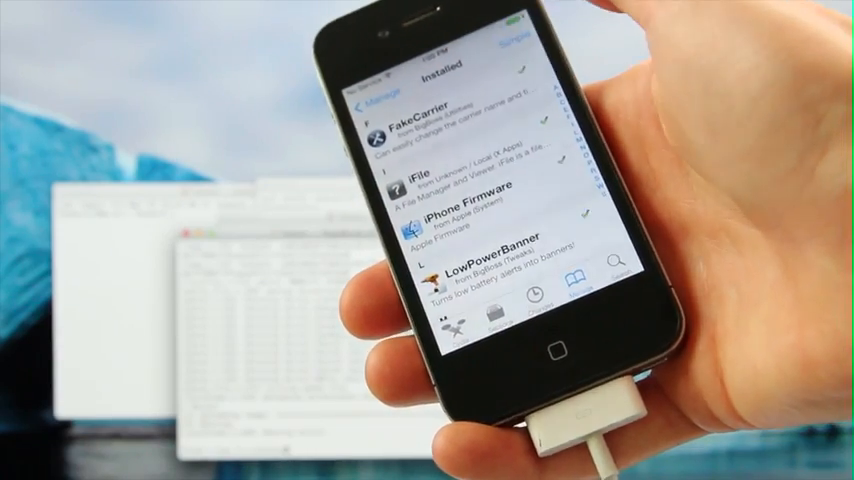
scroll("down", 3)
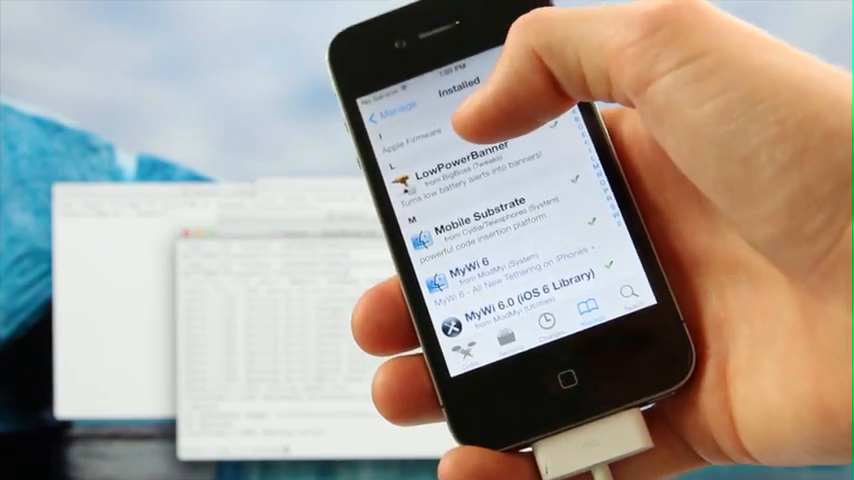